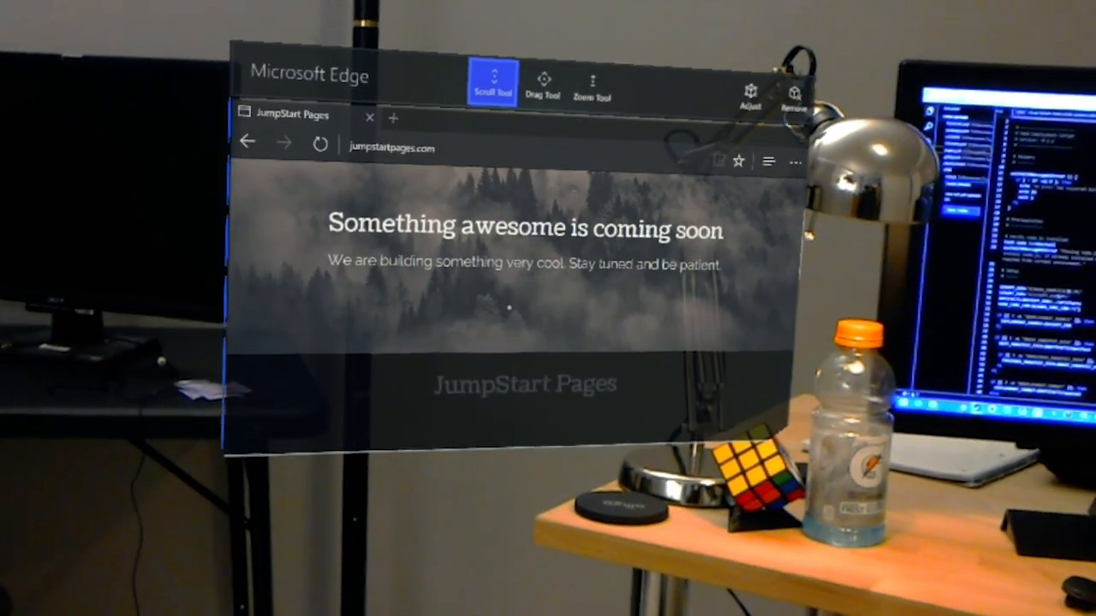
scroll(down, 3)
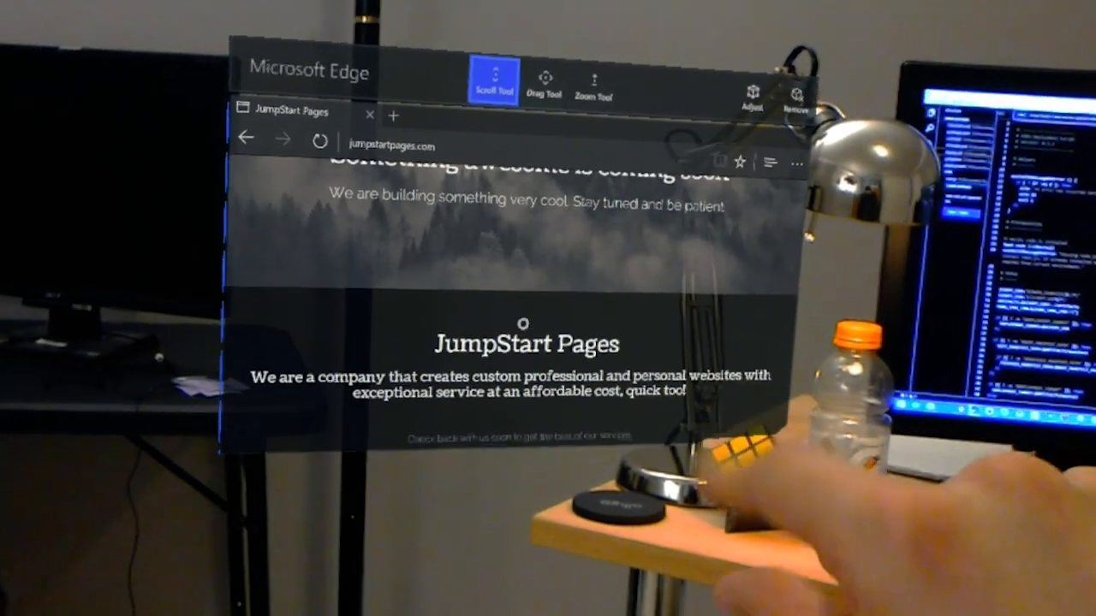
scroll(down, 3)
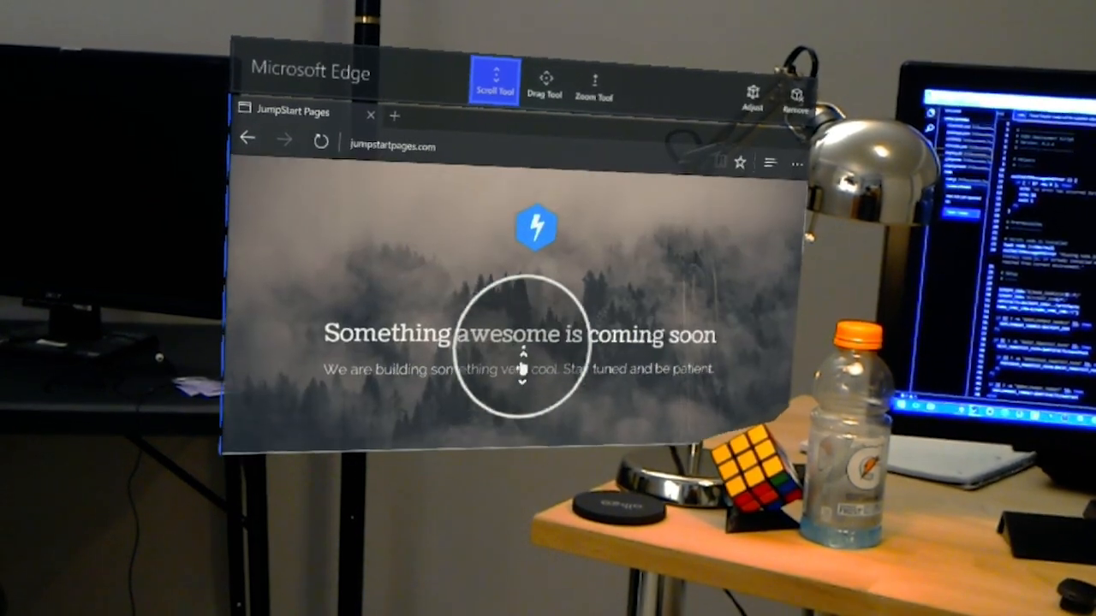
scroll(down, 3)
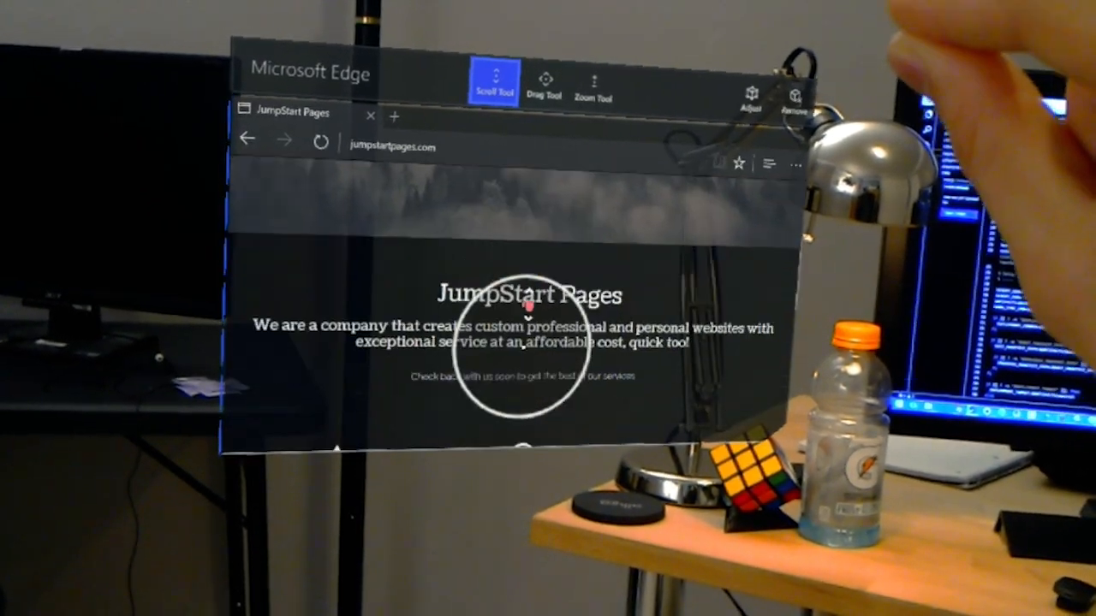